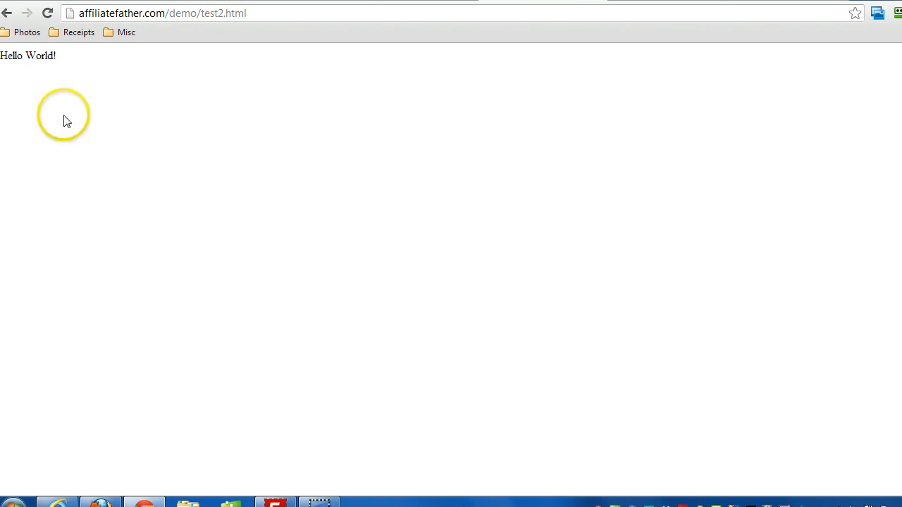
Step: View the Hello World page's source and highlight the Hello World string in its document.write script
right_click(64, 116)
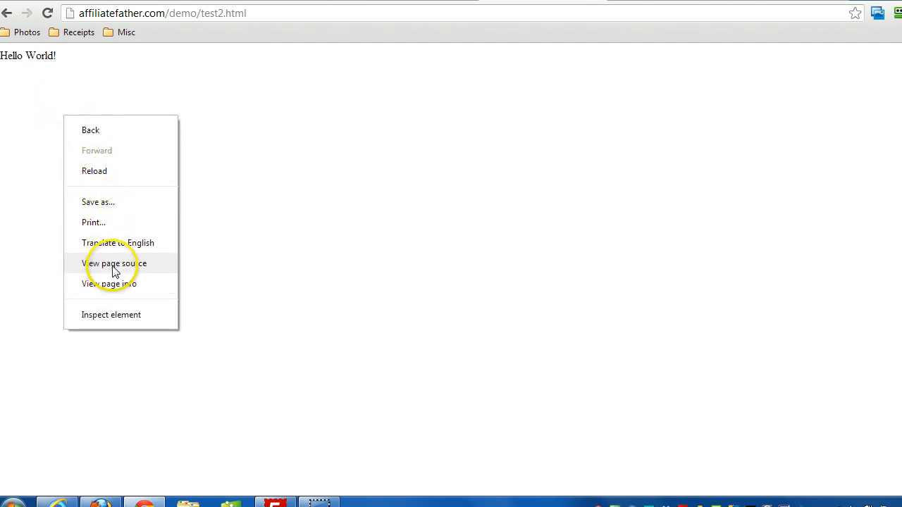
click(114, 264)
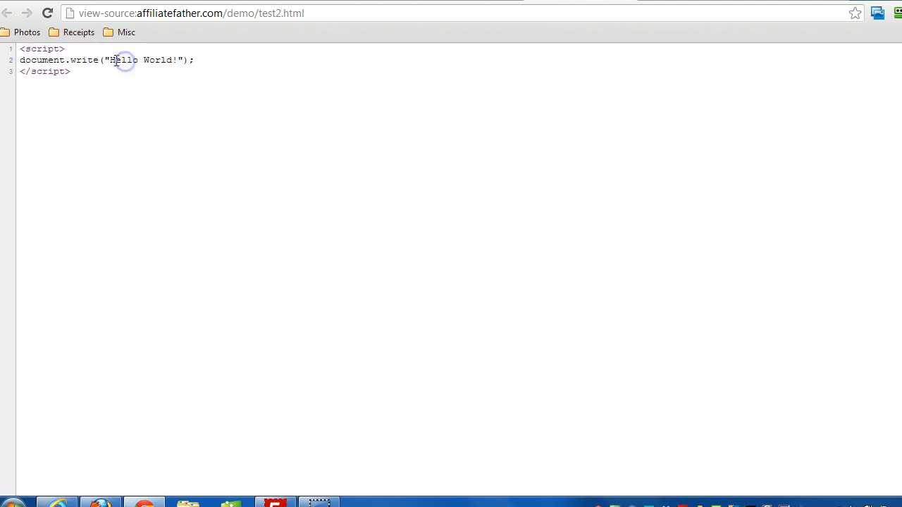
double_click(141, 60)
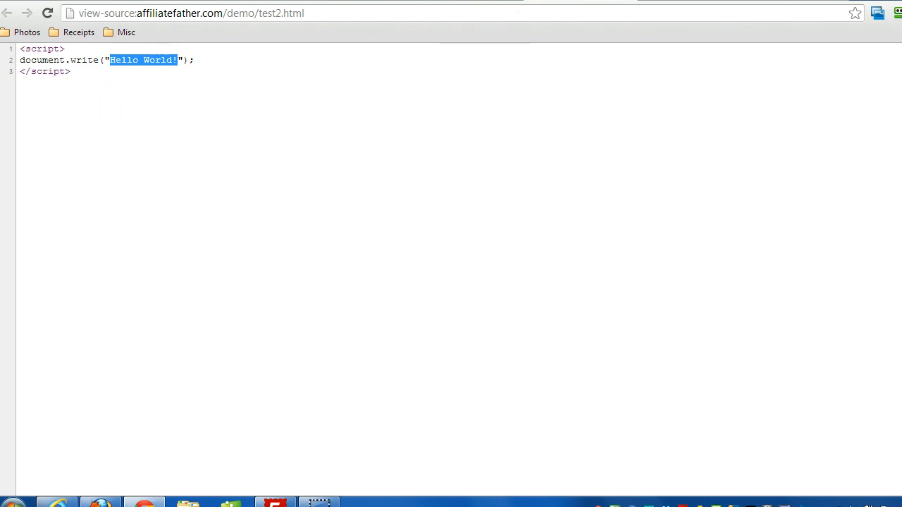
click(7, 12)
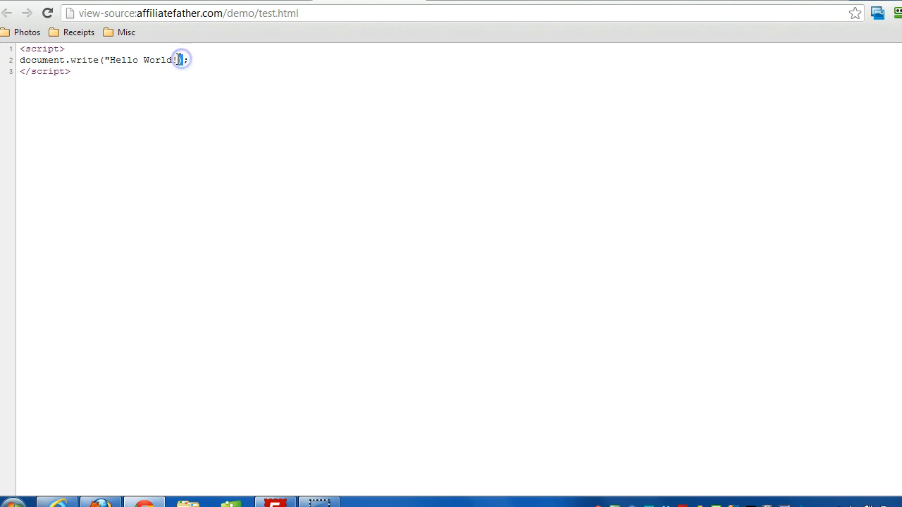
Step: View test.html's source where the Hello World string lacks its closing quote
text(!)
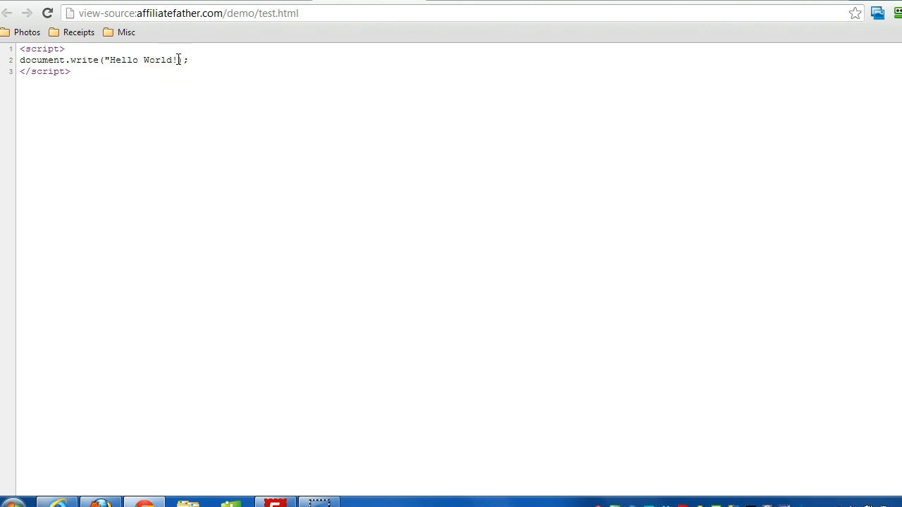
click(9, 13)
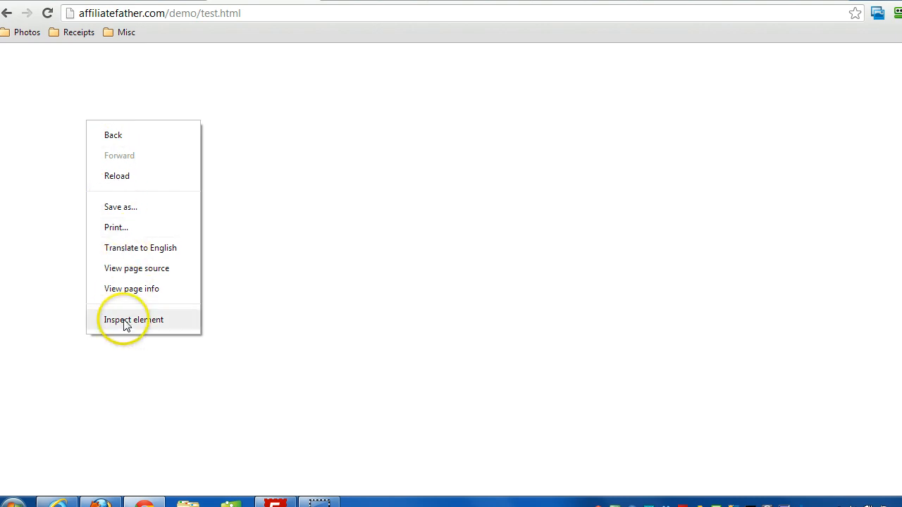
Step: Show the Console's 'Uncaught SyntaxError: Unexpected token ILLEGAL' via Inspect element
click(133, 319)
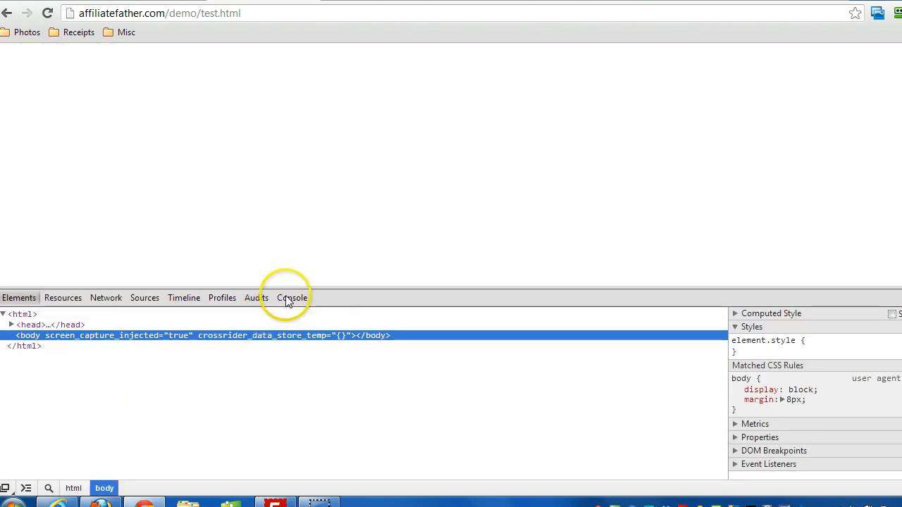
click(292, 297)
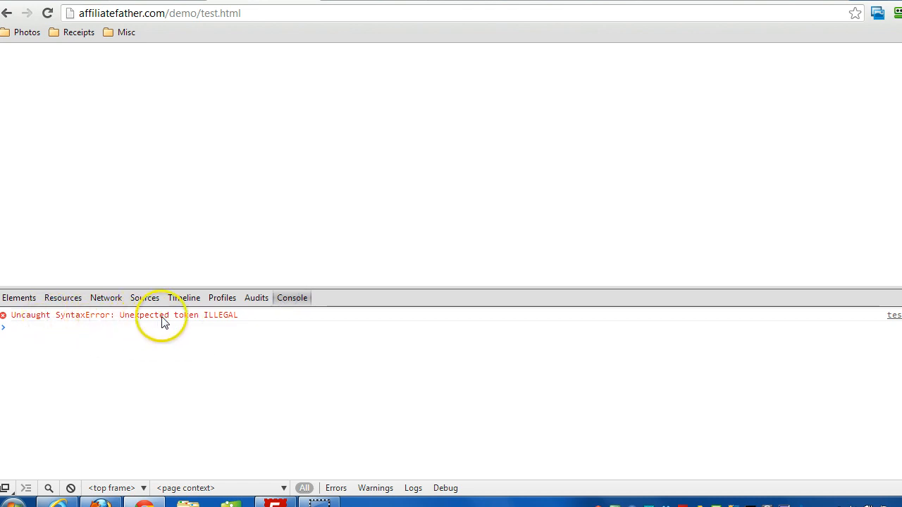
double_click(145, 316)
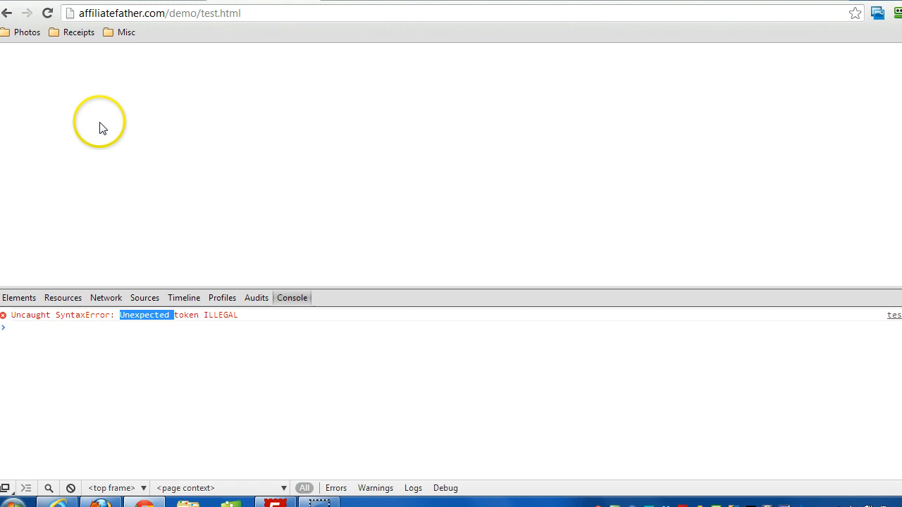
mouse_move(119, 180)
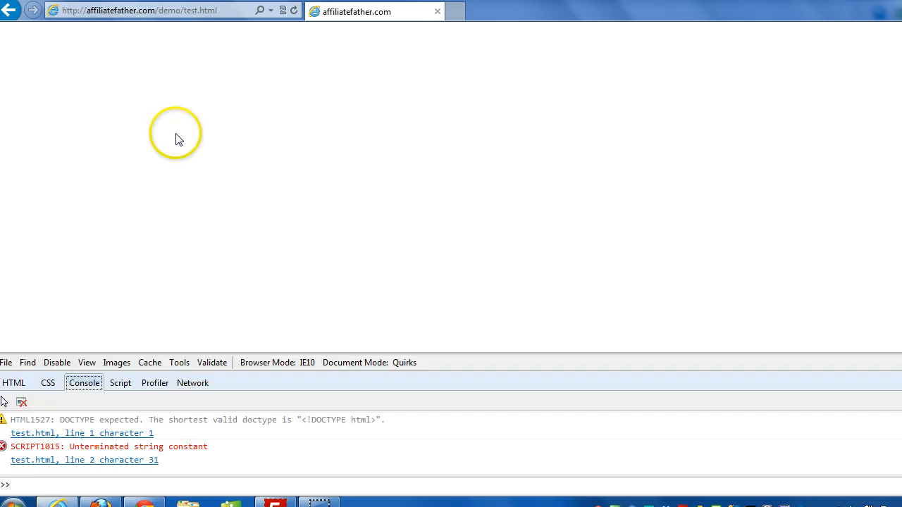
Step: Show IE's console SCRIPT1015 'Unterminated string constant' error at line 2 after checking the HTML view
click(14, 384)
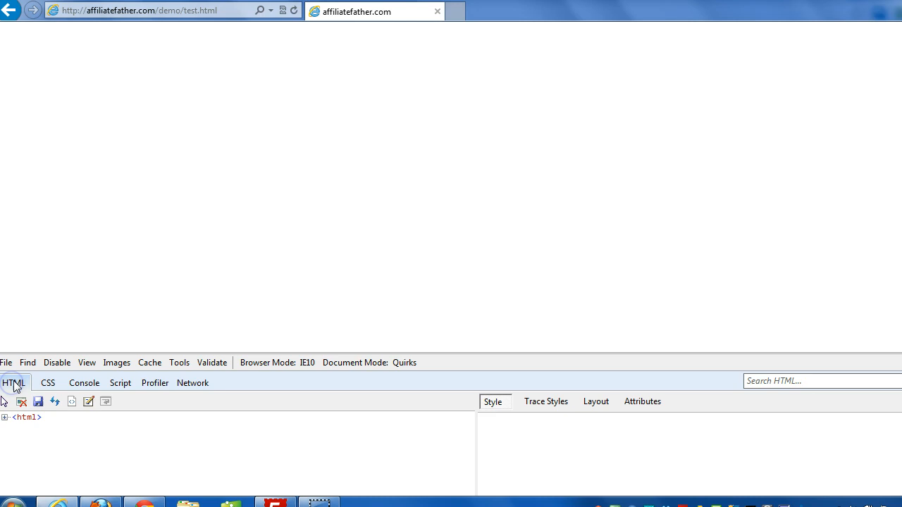
click(85, 383)
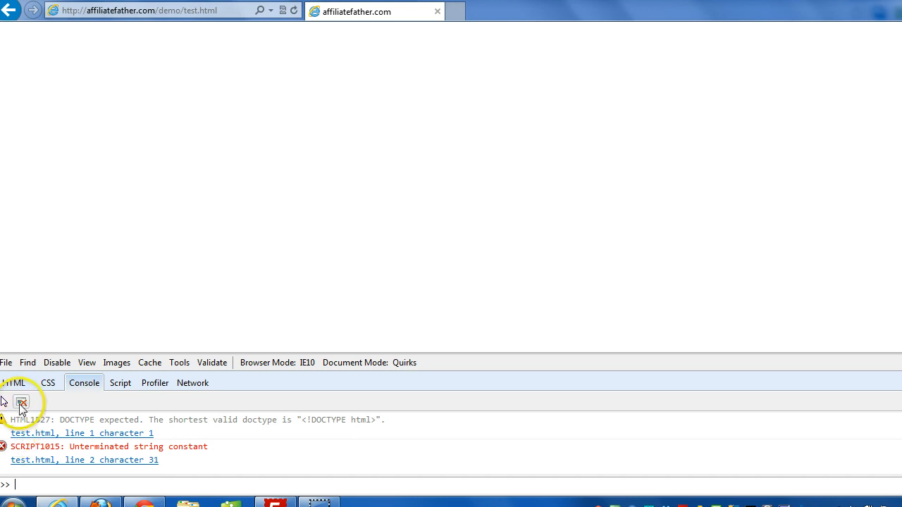
click(21, 403)
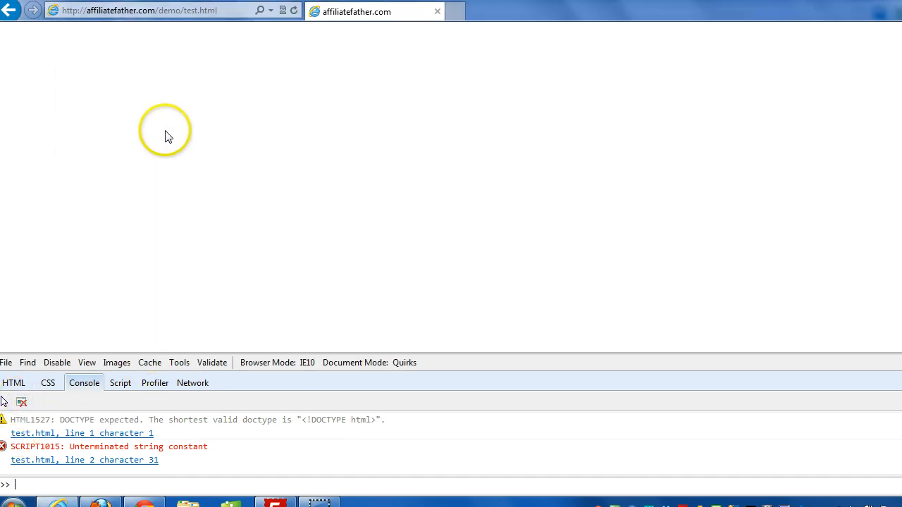
mouse_move(190, 31)
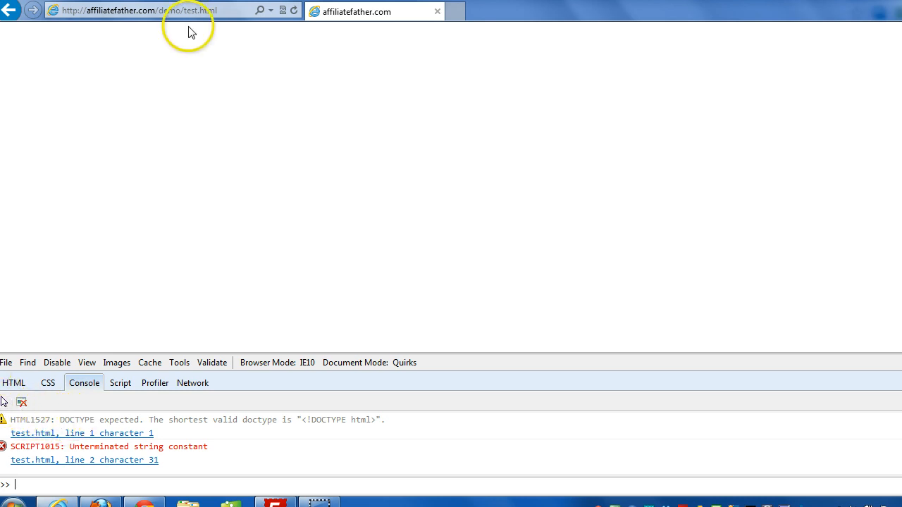
mouse_move(181, 342)
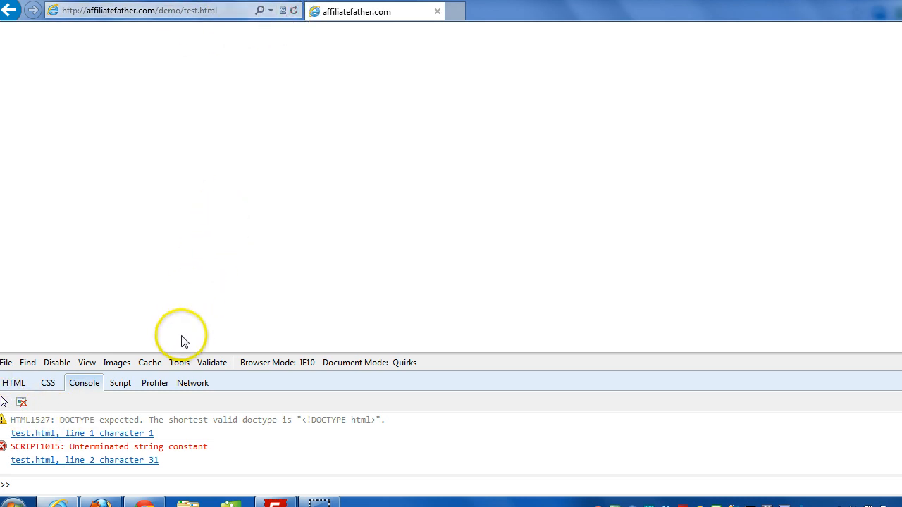
mouse_move(95, 445)
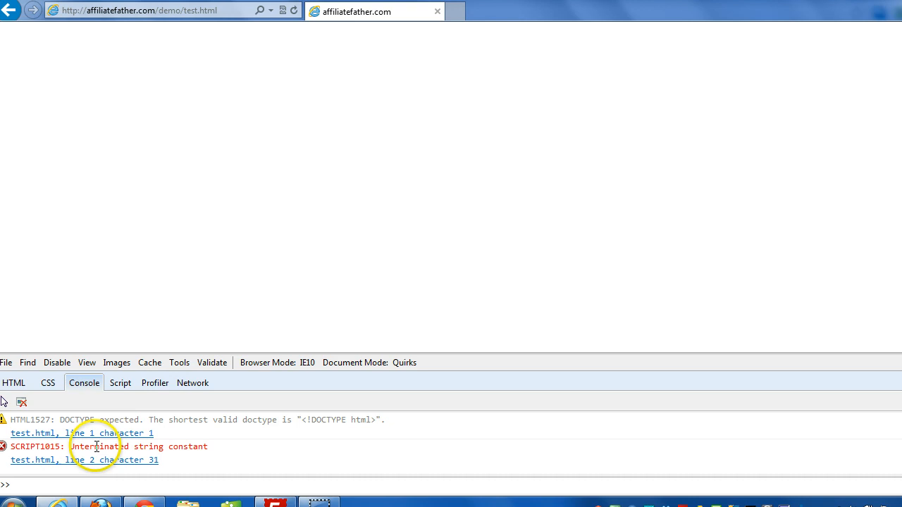
double_click(76, 420)
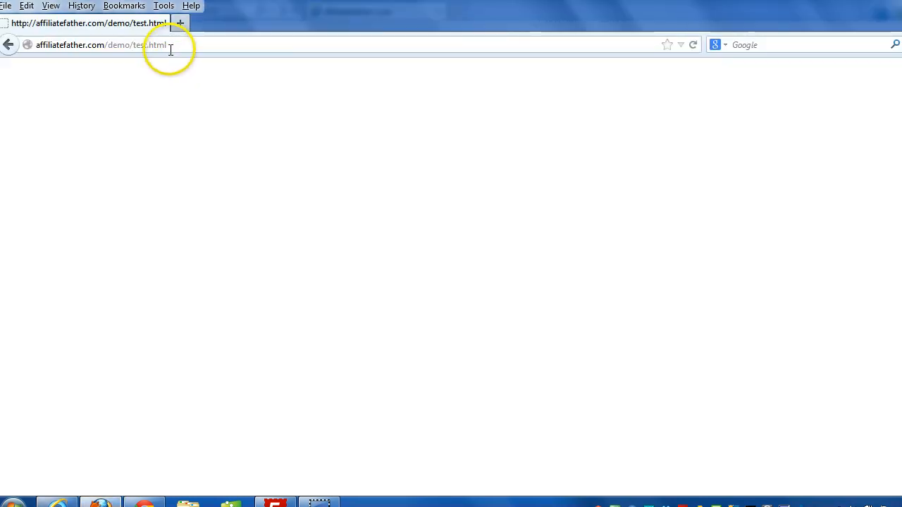
Step: Show Firefox's Web Console reporting 'SyntaxError: unterminated string literal' for test.html
click(164, 6)
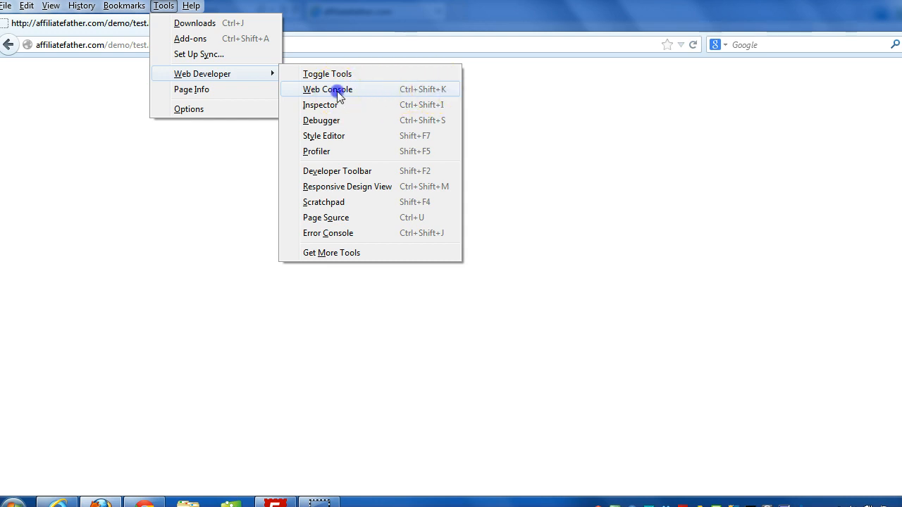
click(327, 88)
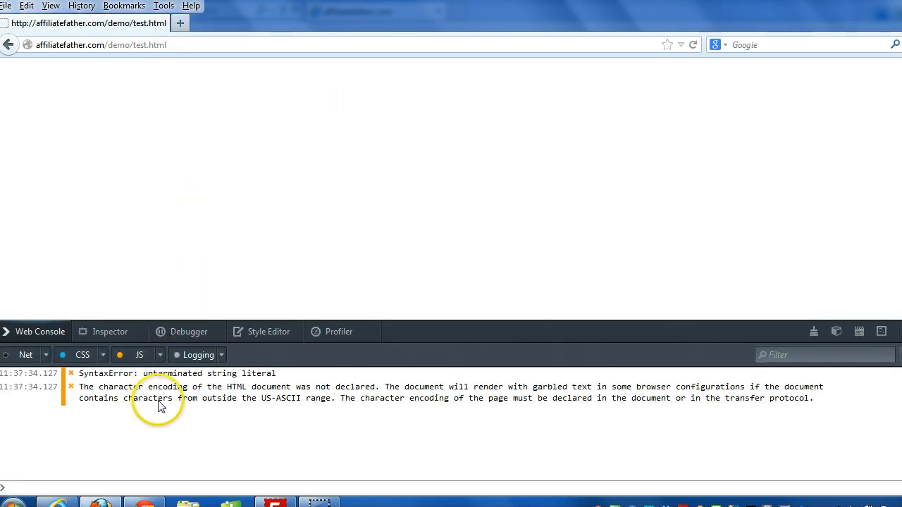
mouse_move(885, 314)
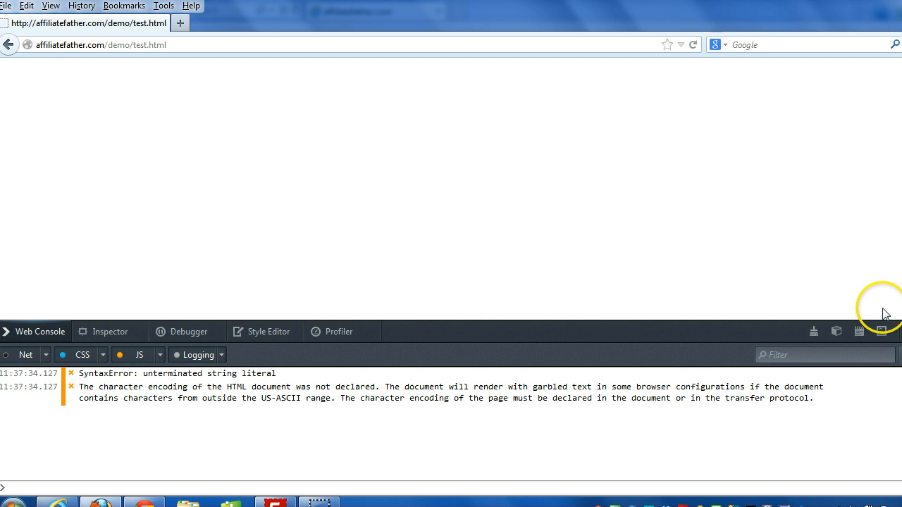
click(692, 44)
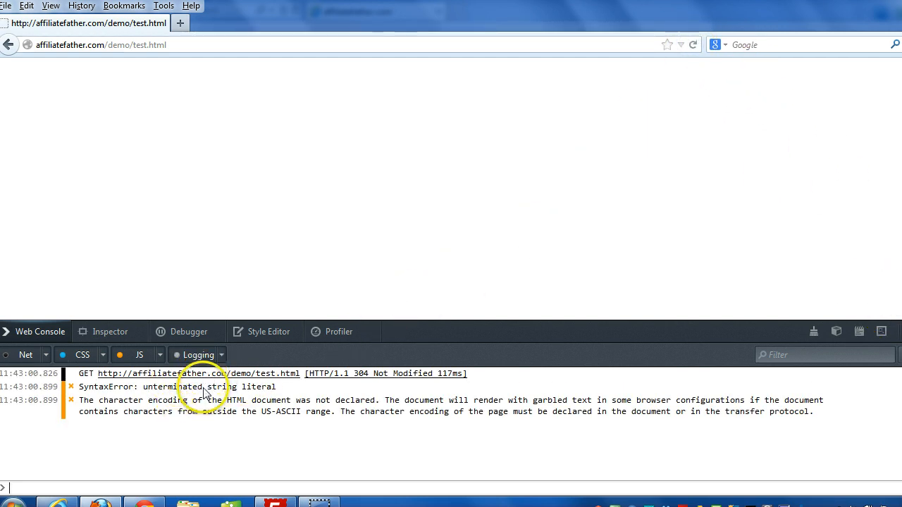
mouse_move(251, 391)
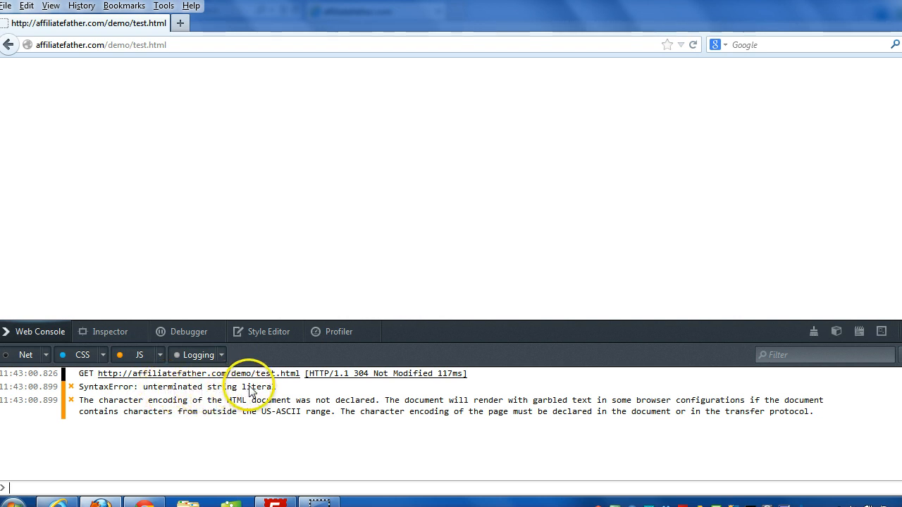
mouse_move(129, 166)
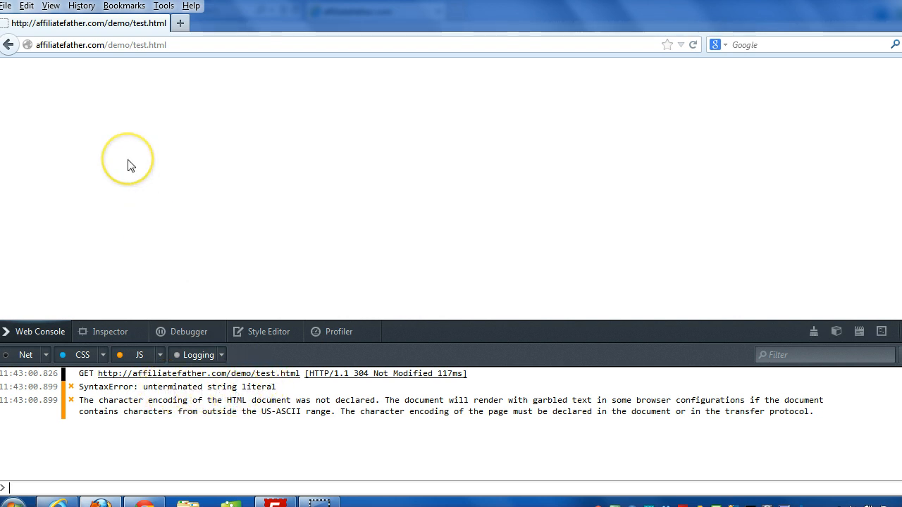
mouse_move(141, 172)
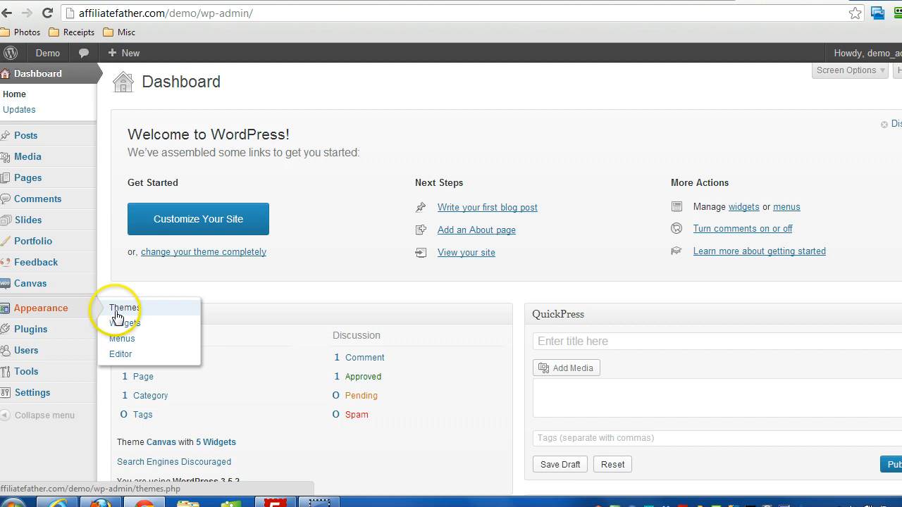
Step: Browse the Themes page showing Canvas current with Twenty Eleven and Twenty Twelve available
click(124, 307)
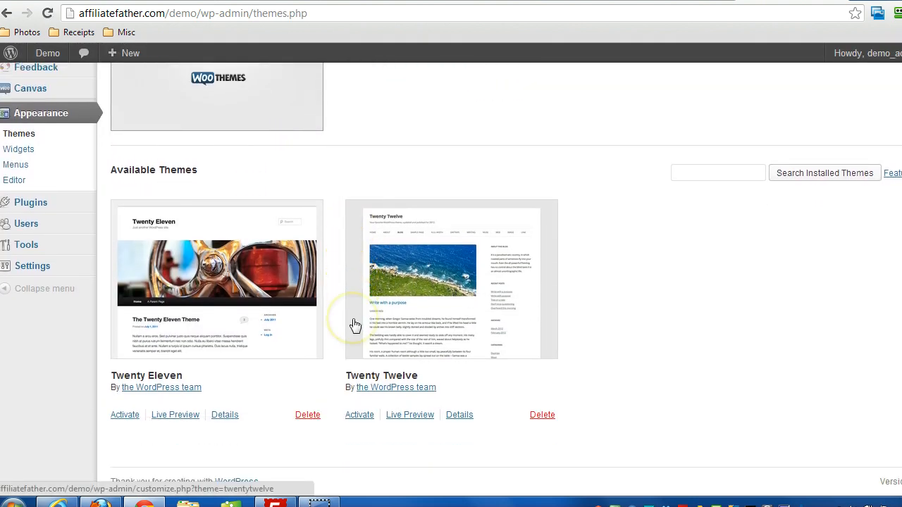
mouse_move(217, 233)
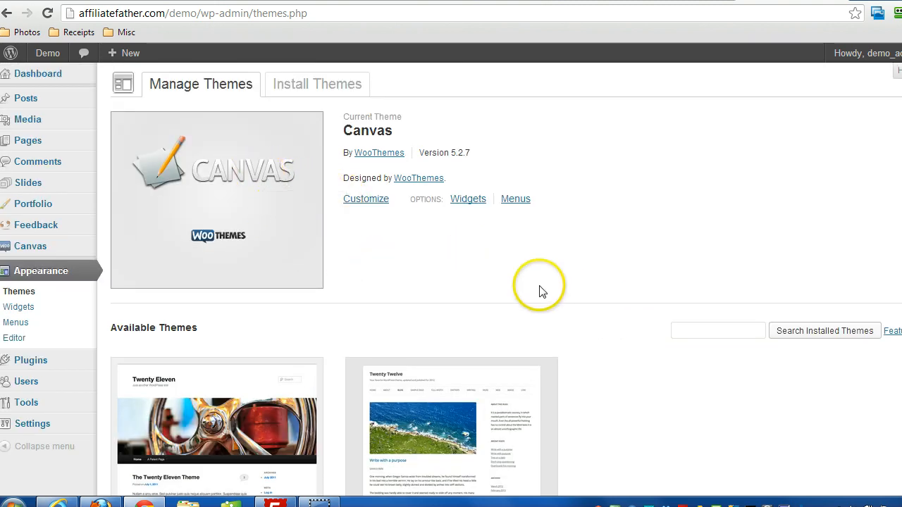
scroll(down, 3)
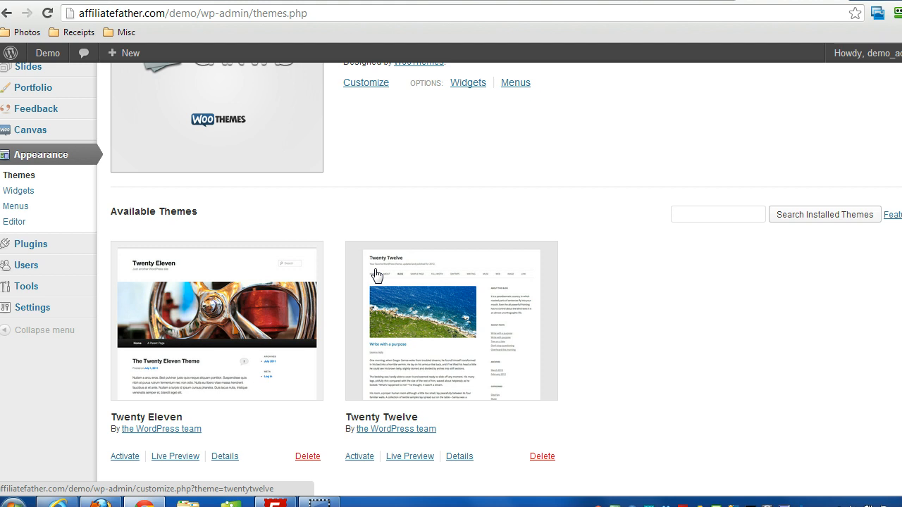
mouse_move(30, 244)
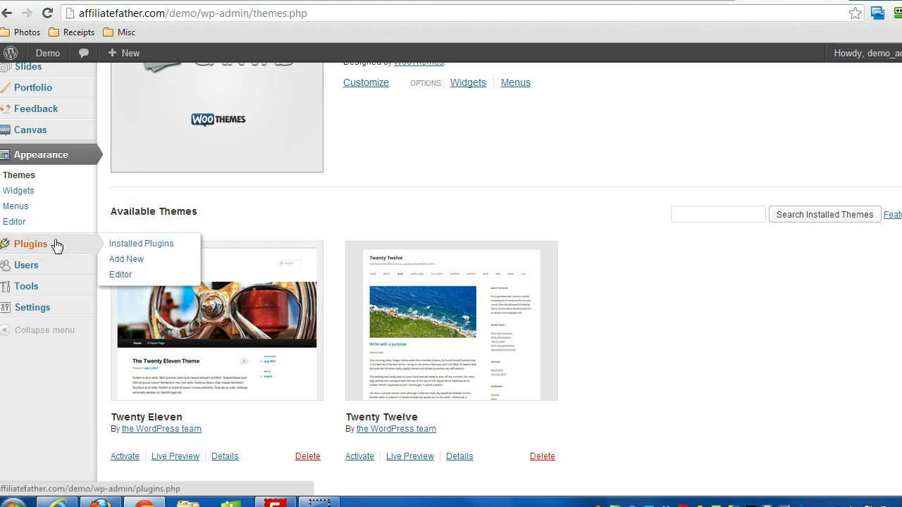
mouse_move(38, 244)
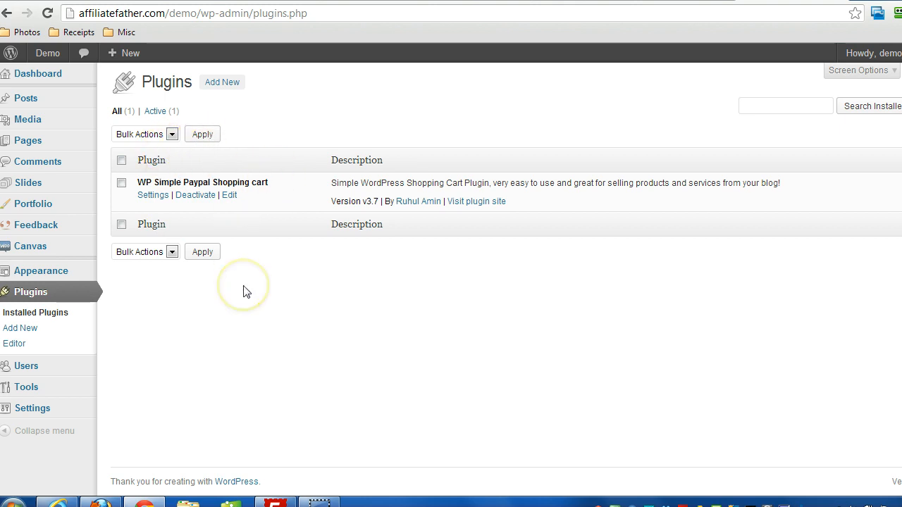
mouse_move(245, 292)
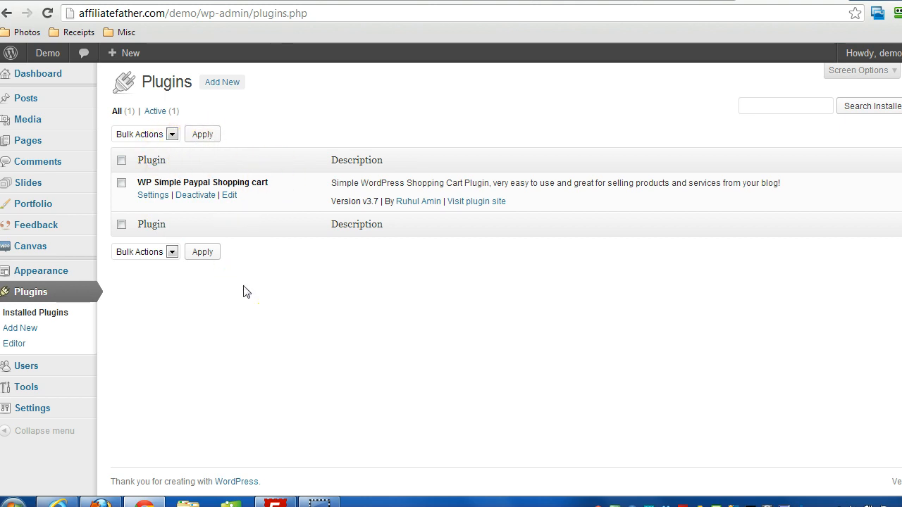